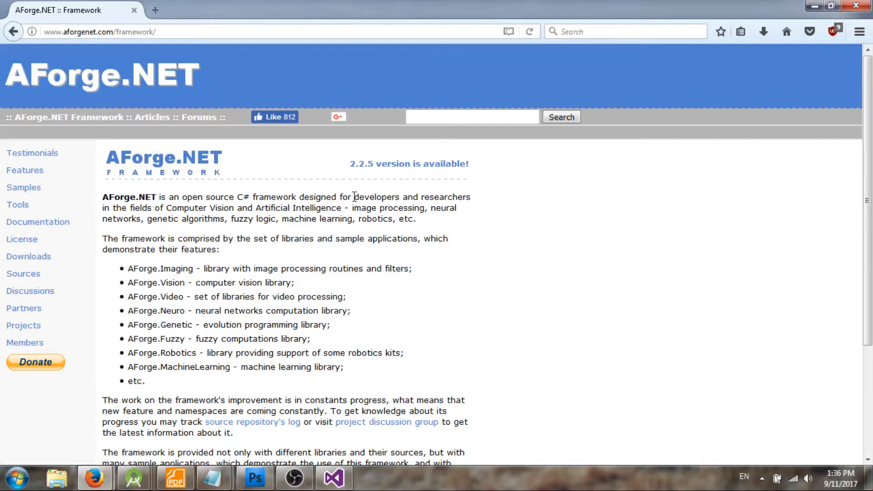
mouse_move(146, 173)
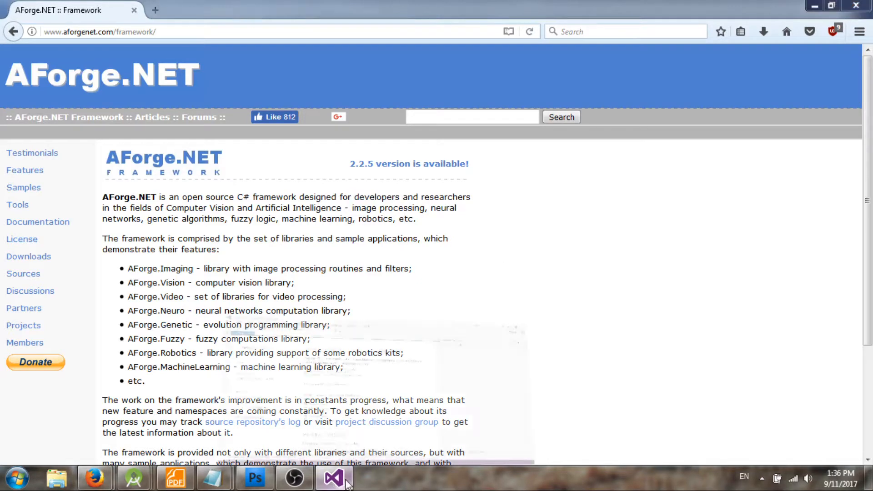
Bring Visual Studio 2013 to the front showing its Start Page and recent projects
left_click(333, 478)
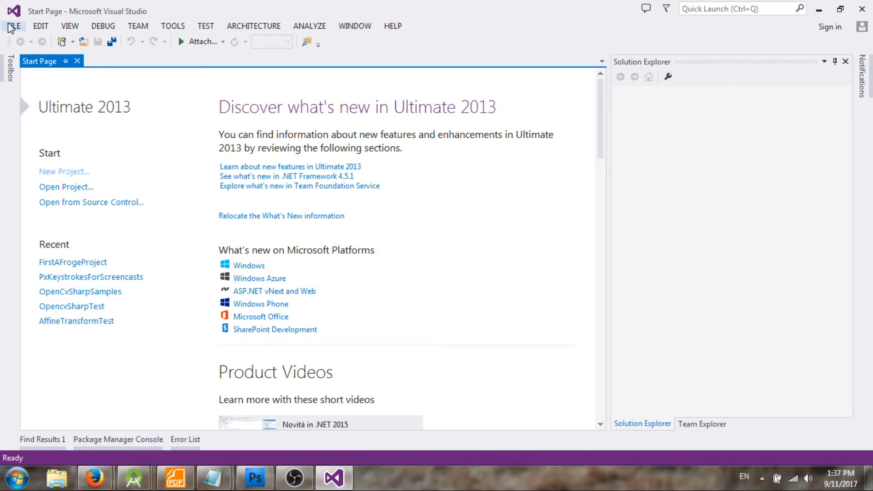
left_click(13, 25)
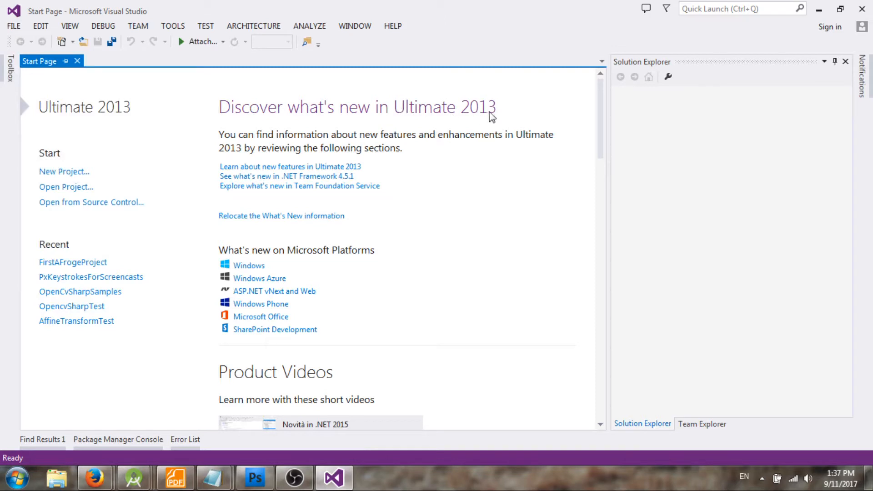
Create a new C# Windows Forms Application named FirstAFrogeProject in the desktop folder
left_click(14, 26)
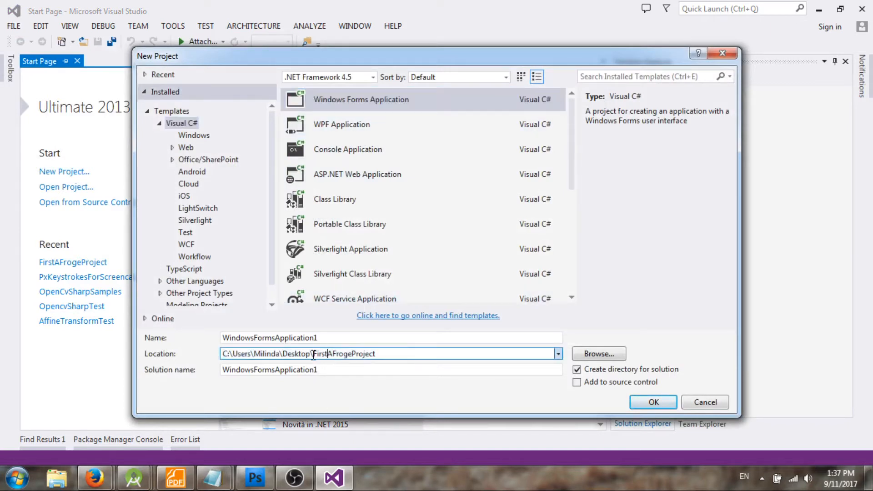
double_click(343, 354)
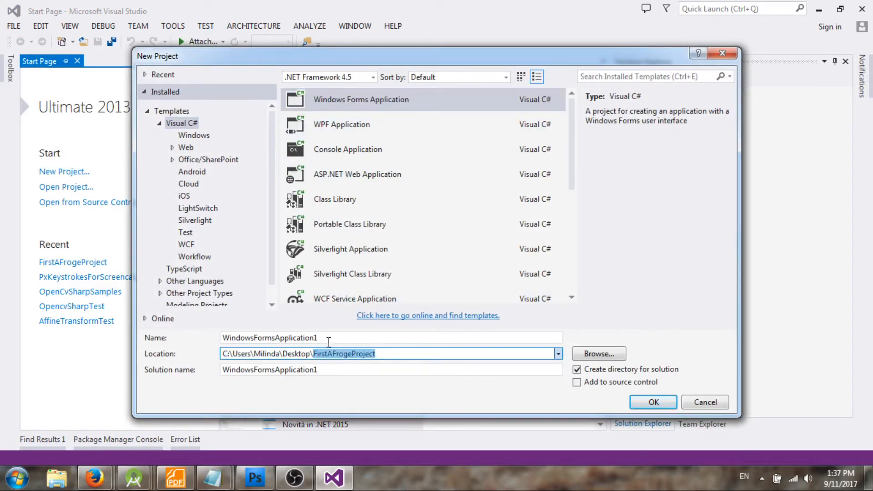
type("FirstAFrogeProject")
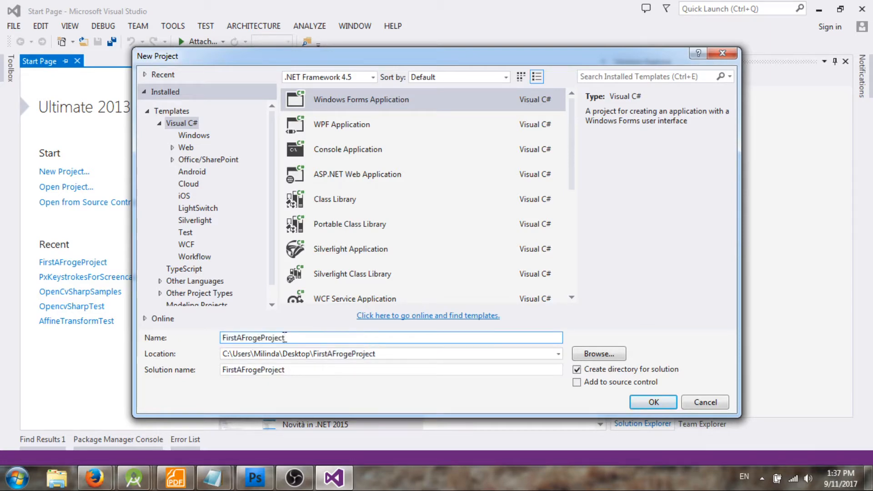
left_click(653, 402)
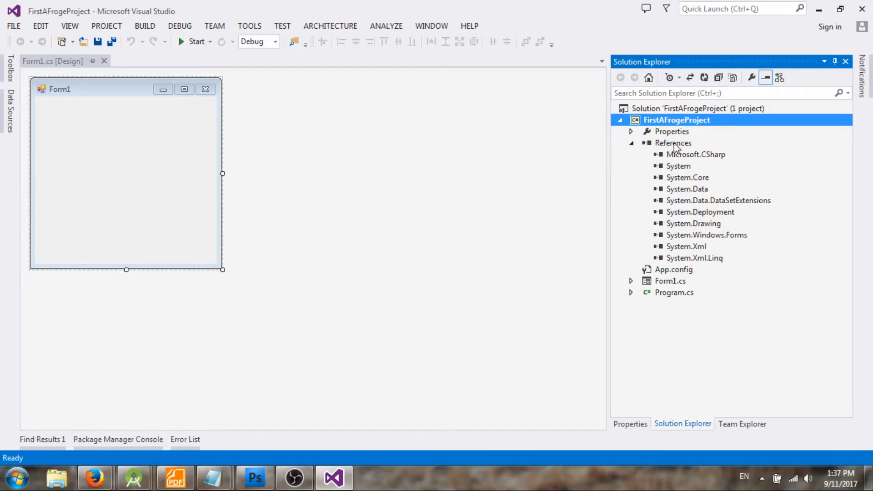
Open Manage NuGet Packages from the References node of FirstAFrogeProject
left_click(673, 143)
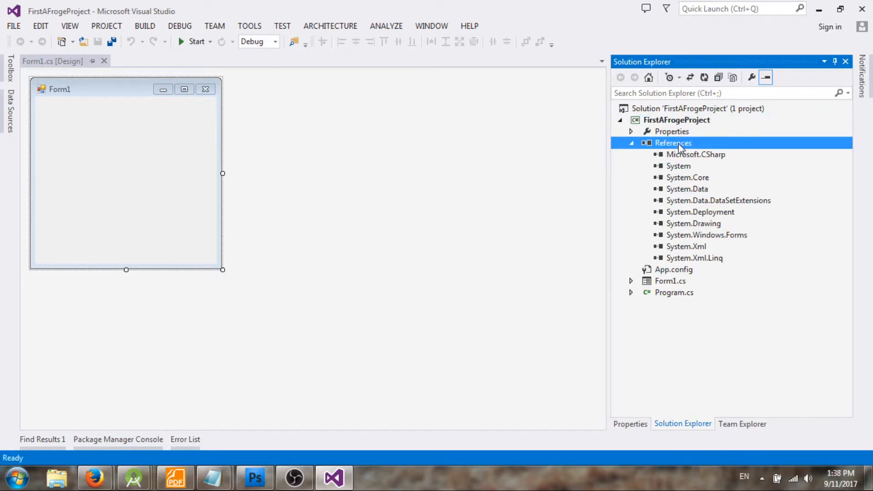
right_click(673, 142)
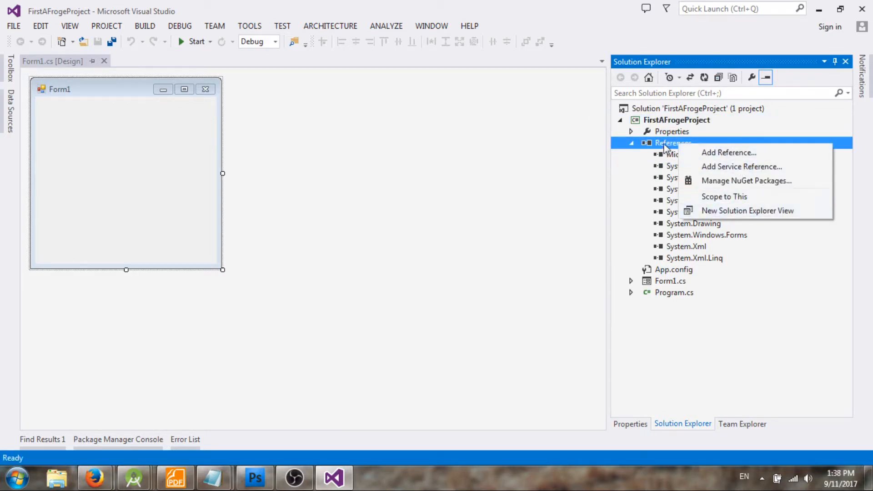
mouse_move(752, 179)
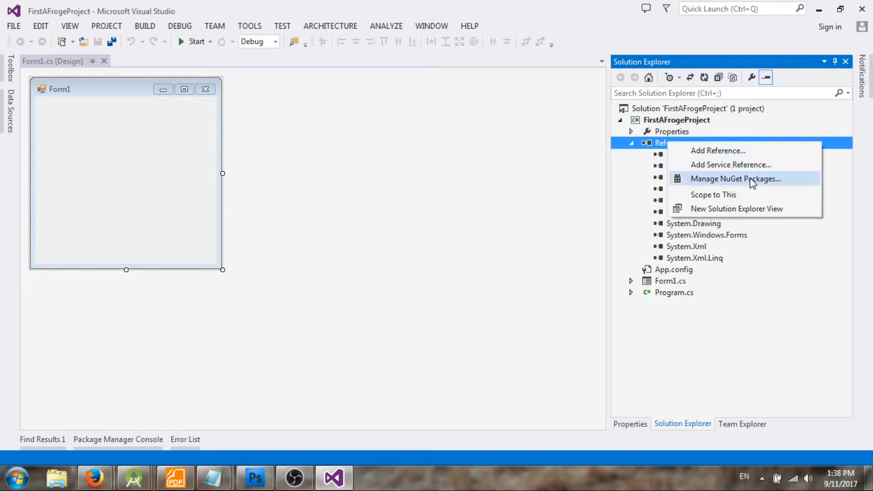
left_click(735, 178)
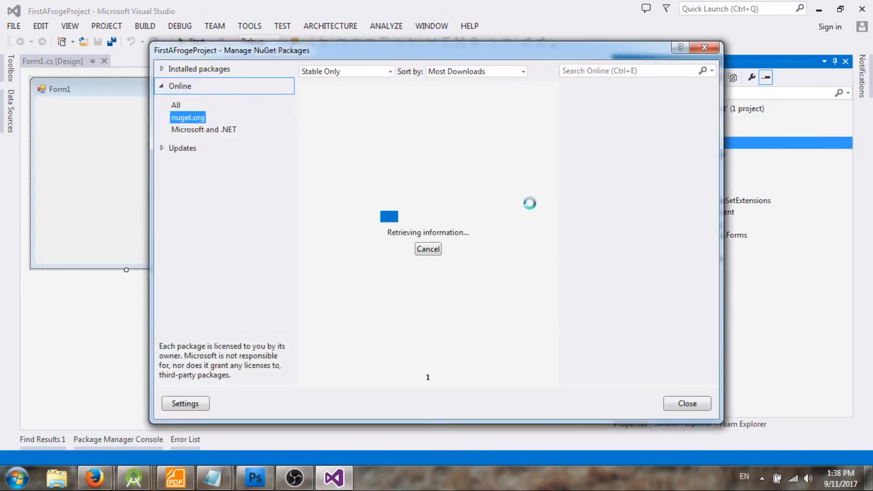
Search online packages for aforge and install AForge.Imaging with its AForge and AForge.Math dependencies
left_click(635, 70)
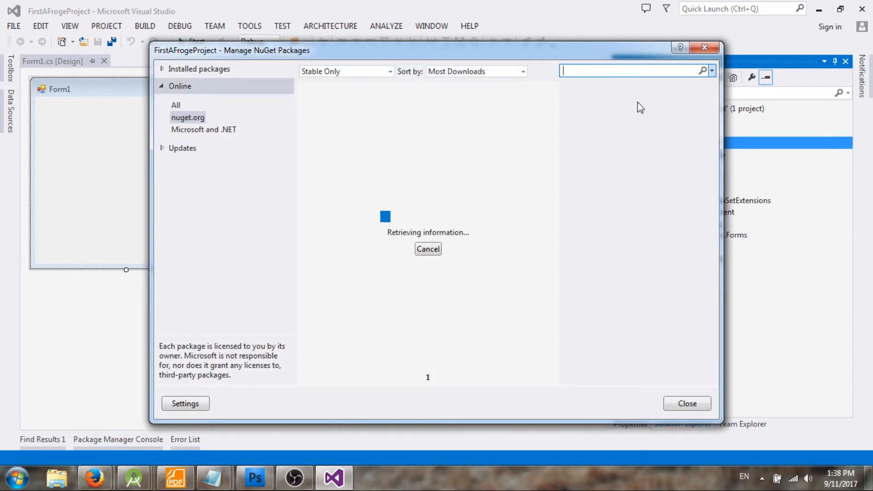
type("afr")
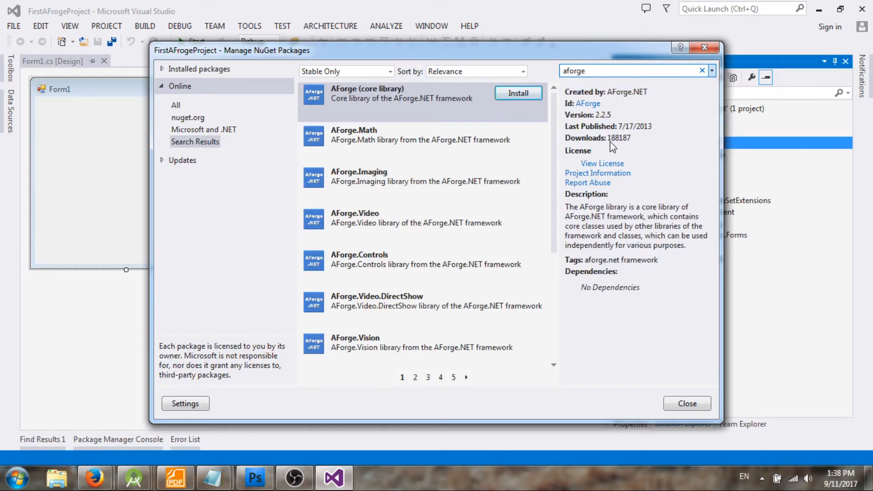
mouse_move(386, 181)
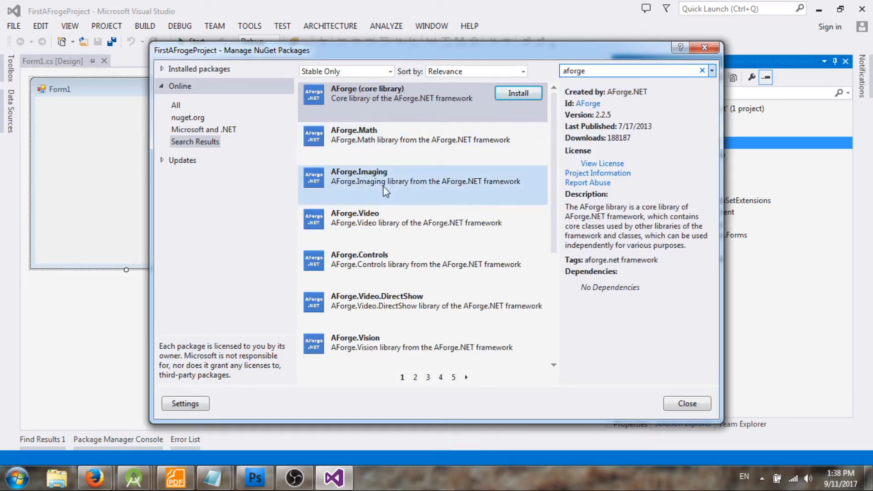
left_click(423, 181)
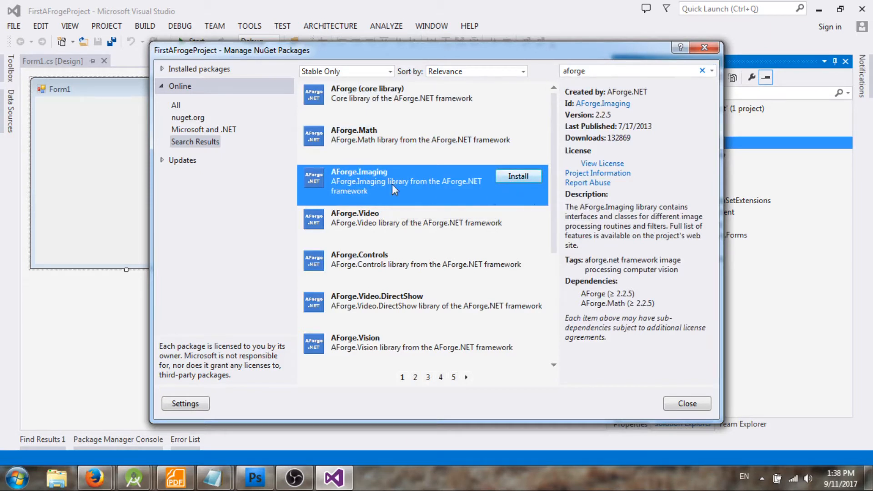
mouse_move(494, 180)
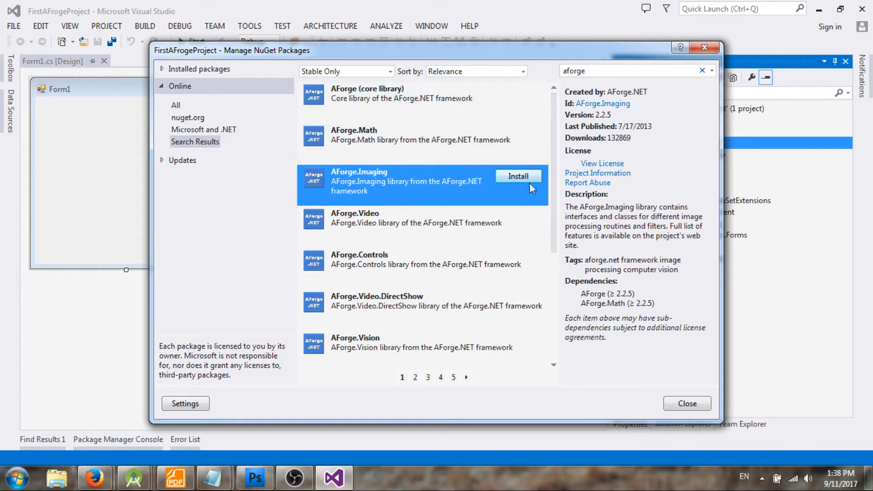
scroll("down", 3)
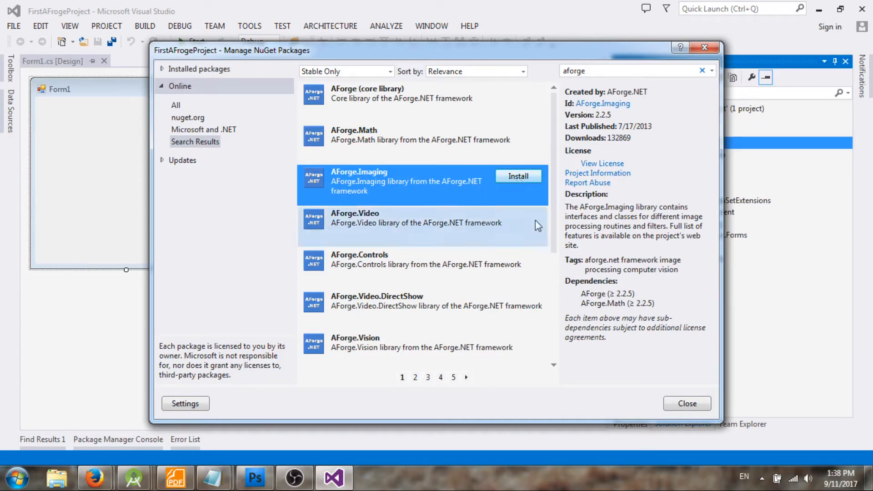
left_click(518, 175)
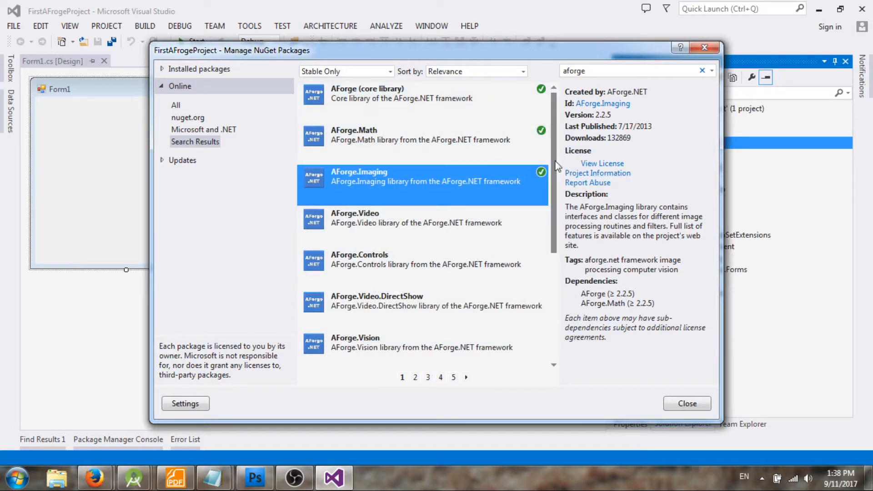
mouse_move(440, 186)
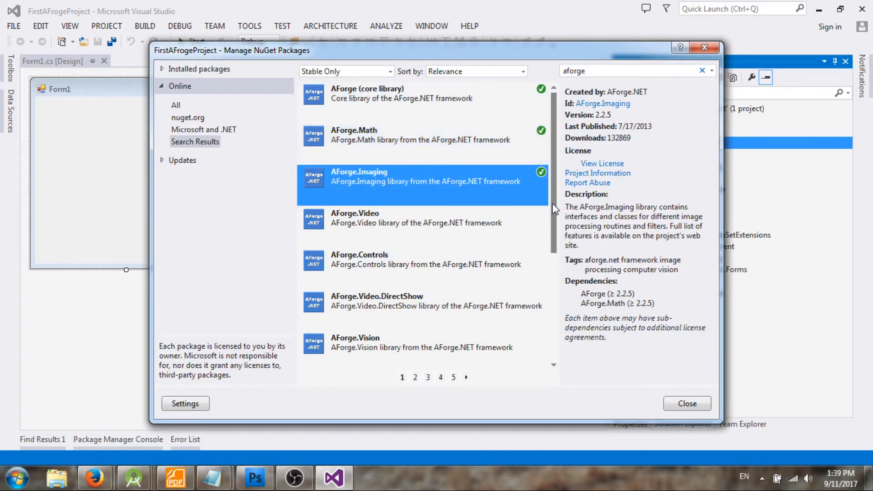
Close the NuGet dialog and check the new AForge and AForge.Math entries under References
left_click(687, 403)
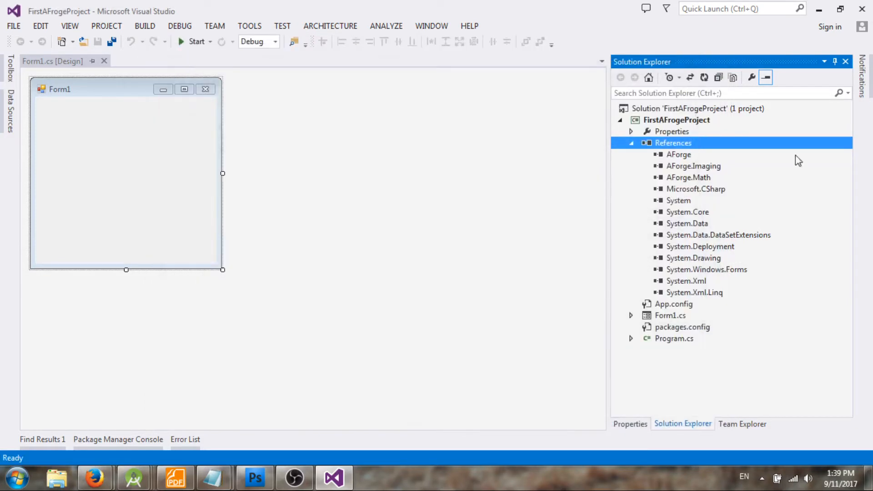
left_click(679, 155)
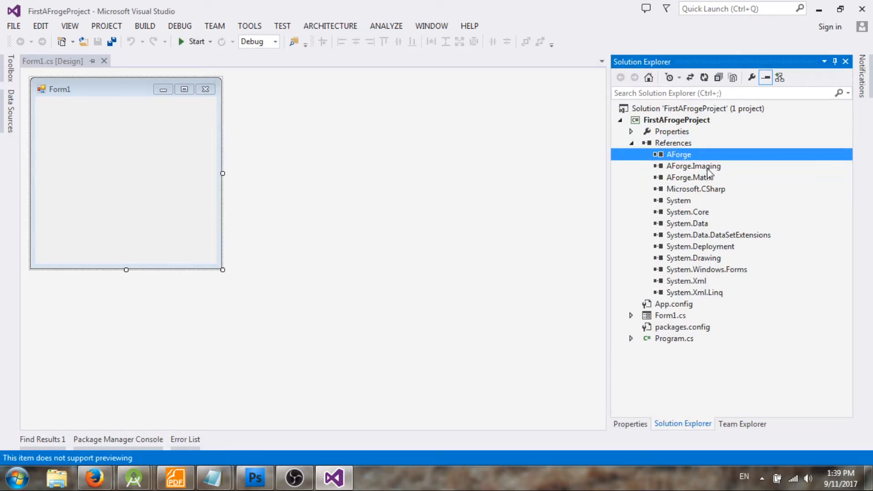
left_click(689, 178)
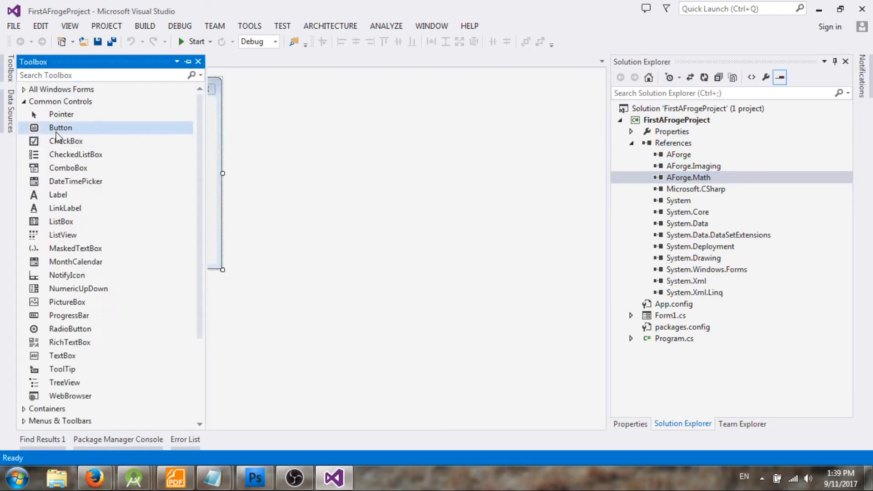
Place a button1 control at the top-left of Form1 and open its click handler
left_click(60, 127)
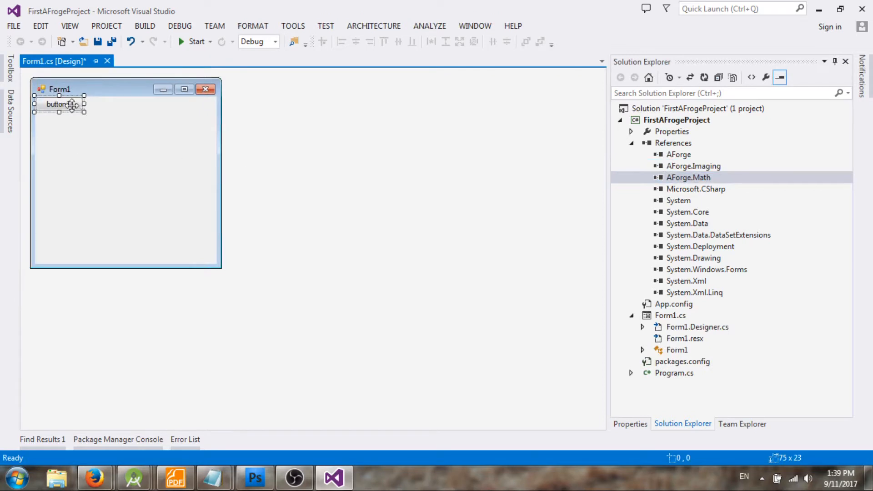
left_click_drag(59, 104, 110, 153)
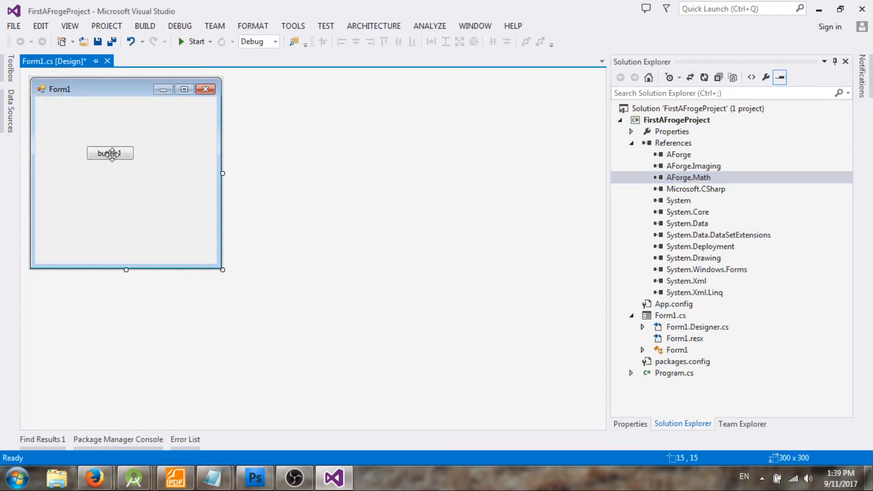
left_click(110, 152)
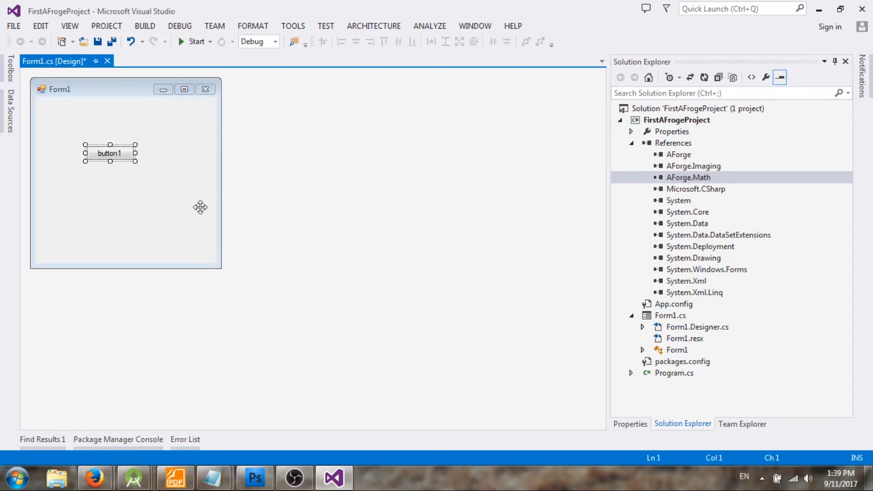
double_click(110, 153)
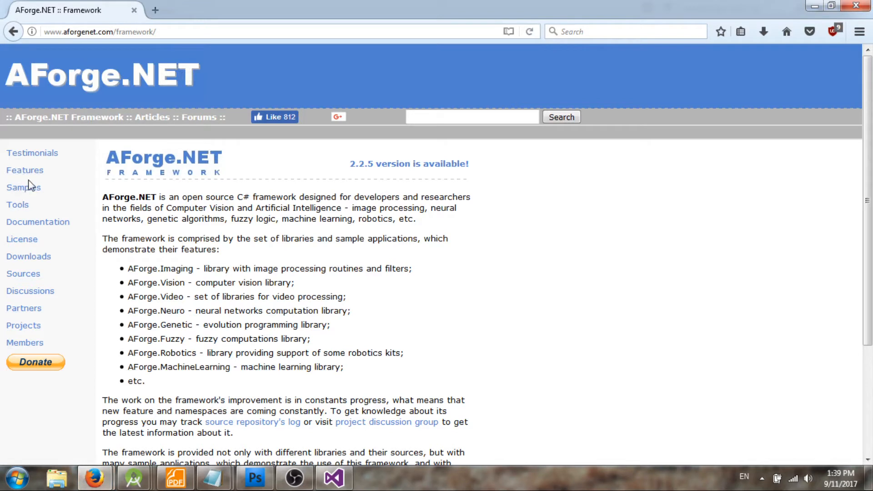
Go to the AForge.NET Documentation page and search the web for 'aforge documentation grayscale'
left_click(38, 222)
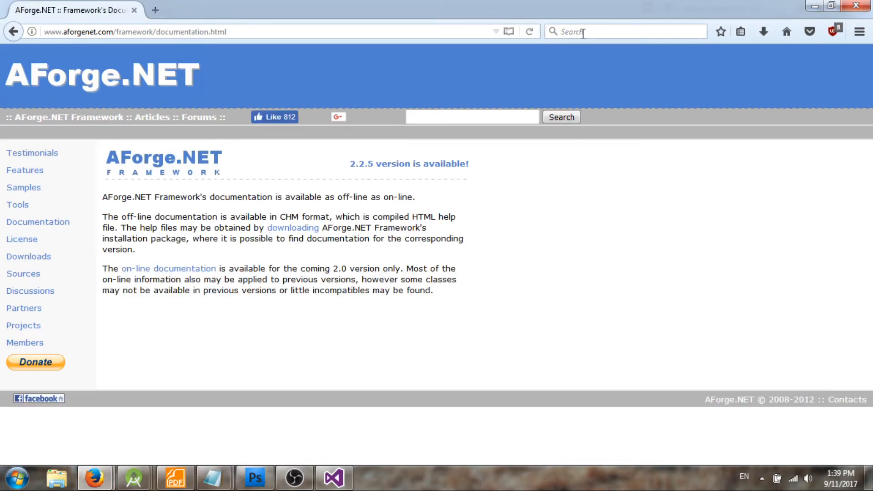
type("a")
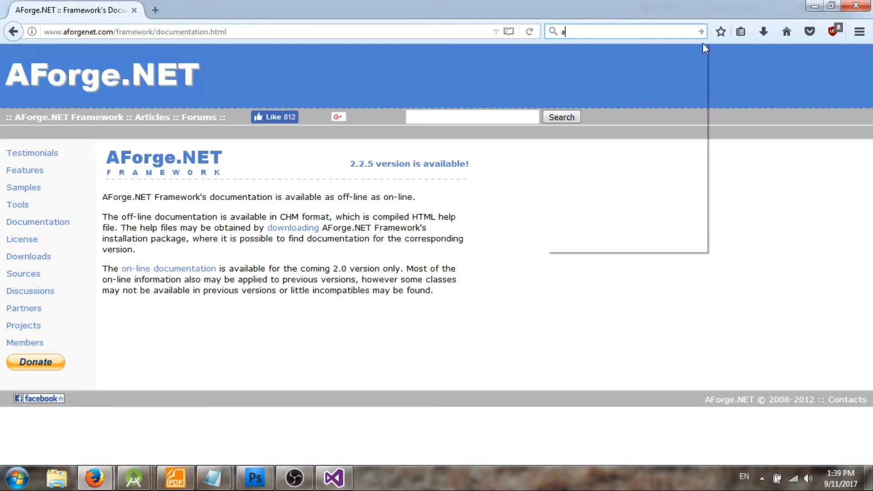
type("forge documentation grayscale")
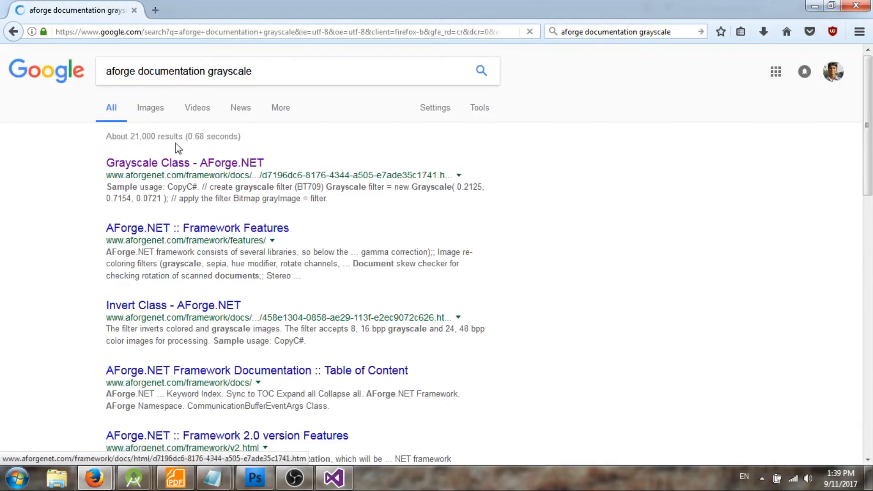
Copy the Grayscale Class sample usage code and paste it into button1_Click in Form1.cs
left_click(185, 163)
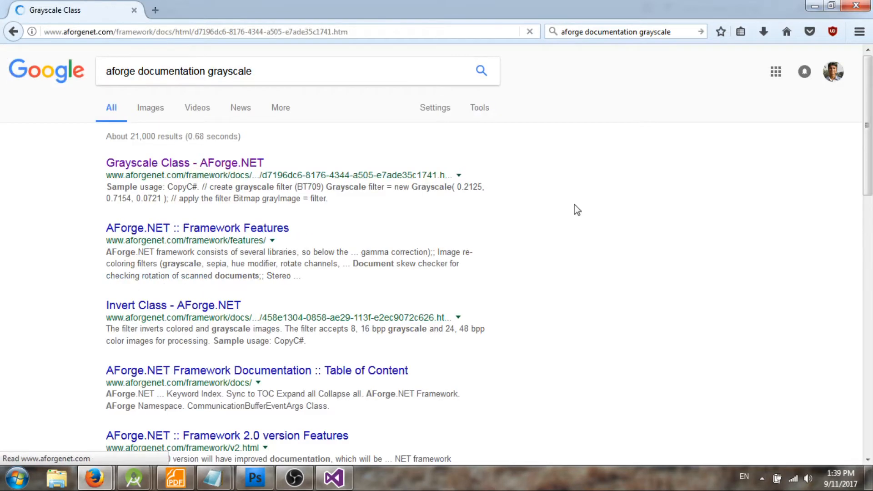
left_click(185, 163)
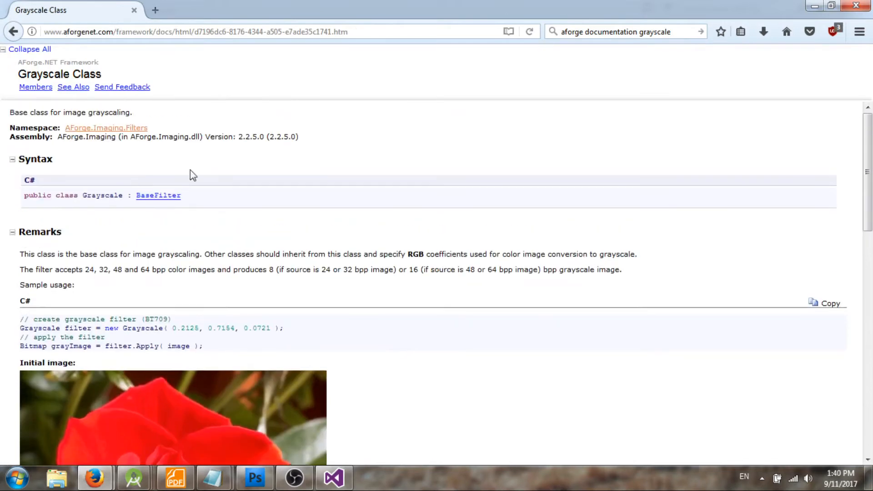
scroll("down", 3)
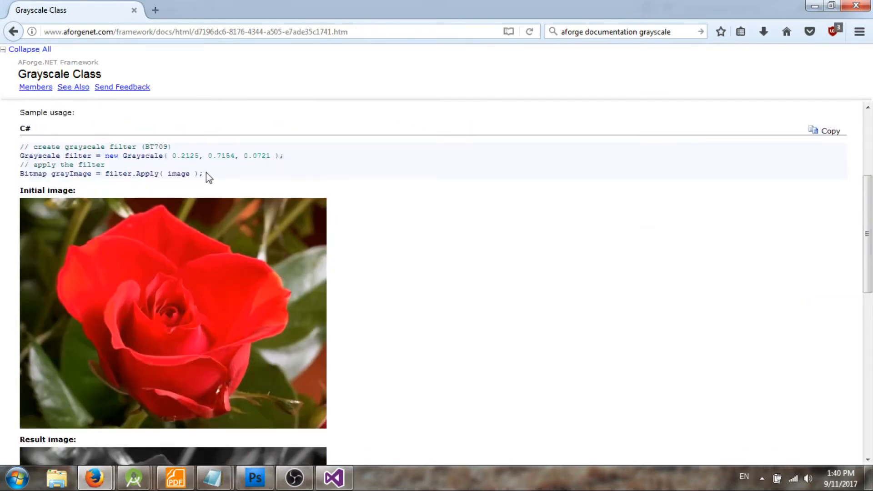
left_click_drag(19, 146, 203, 173)
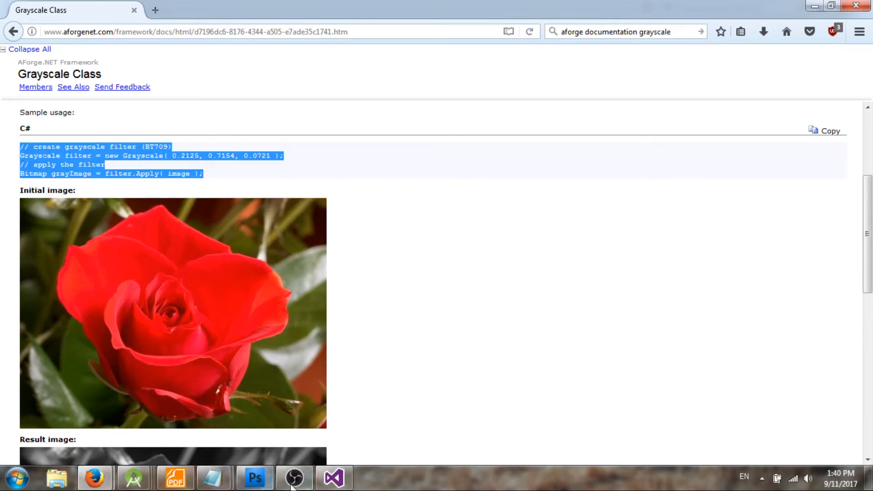
left_click(333, 478)
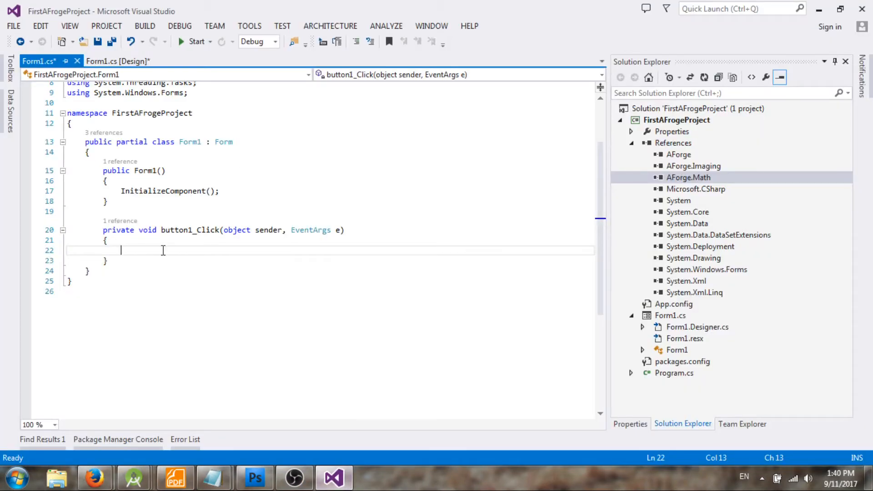
type("// create grayscale filter (BT709)")
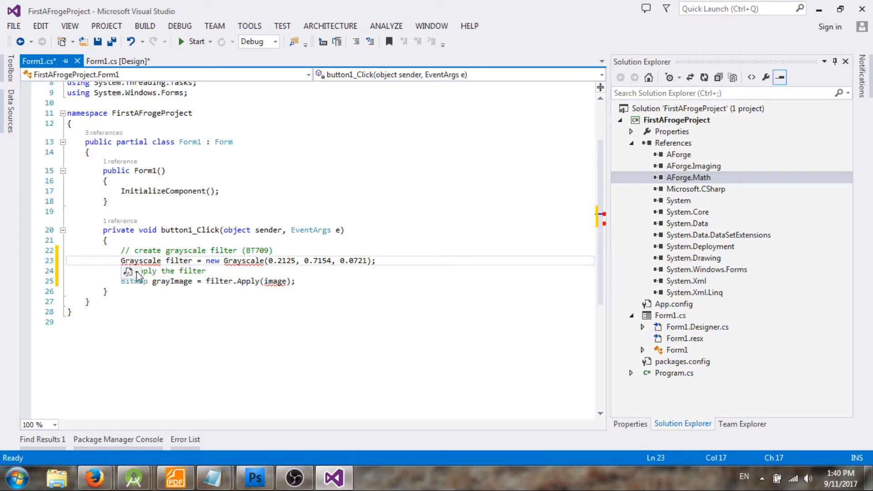
Resolve the Grayscale type by adding 'using AForge.Imaging.Filters;' via Quick Actions
left_click(130, 271)
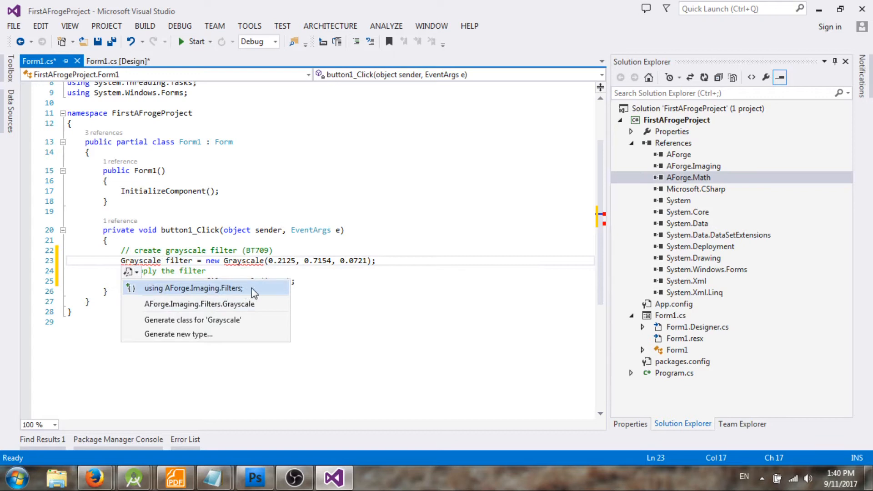
left_click(193, 288)
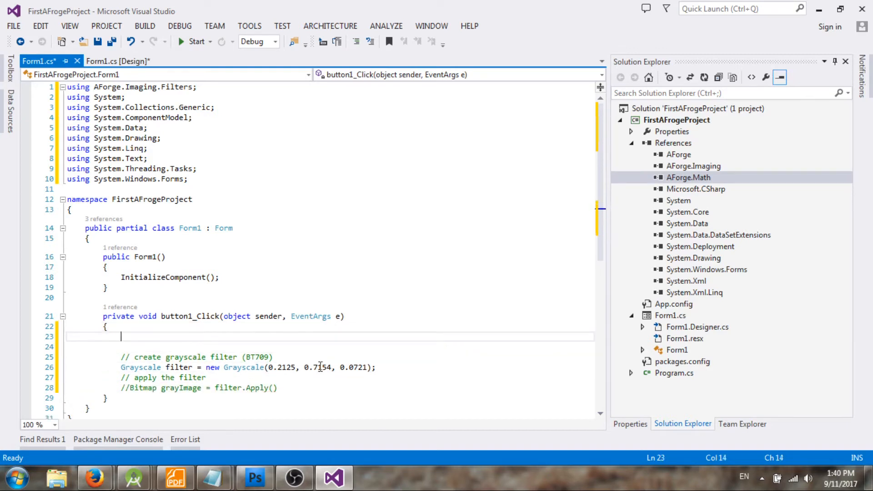
Add the line 'Bitmap image = Bitmap.FromFile("")' at the top of button1_Click
type("Bitmap")
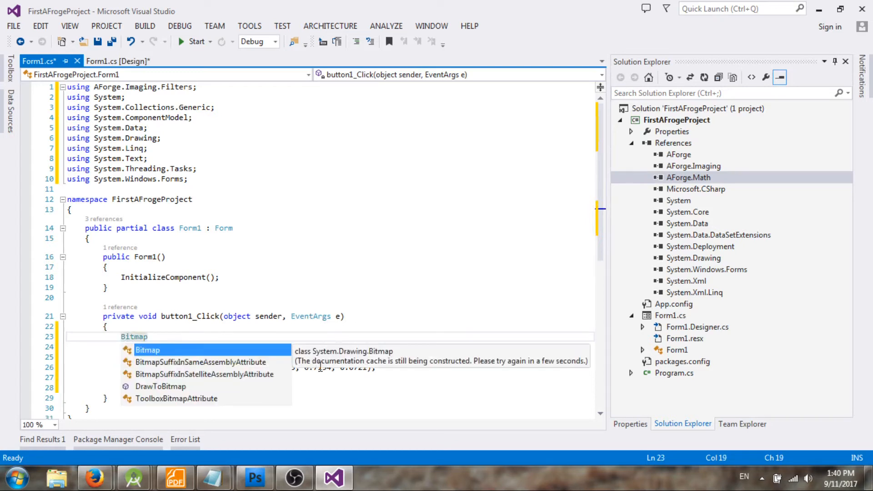
type("image =")
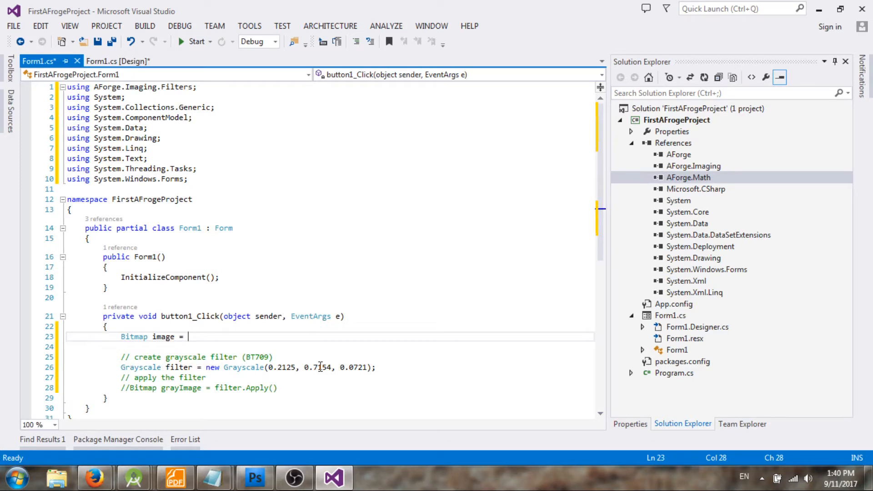
type("Bitmap")
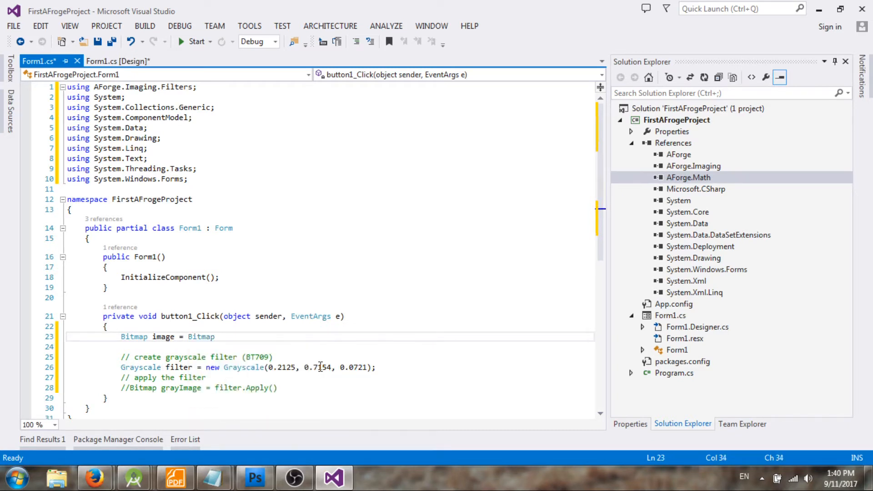
type(".fromFile(")
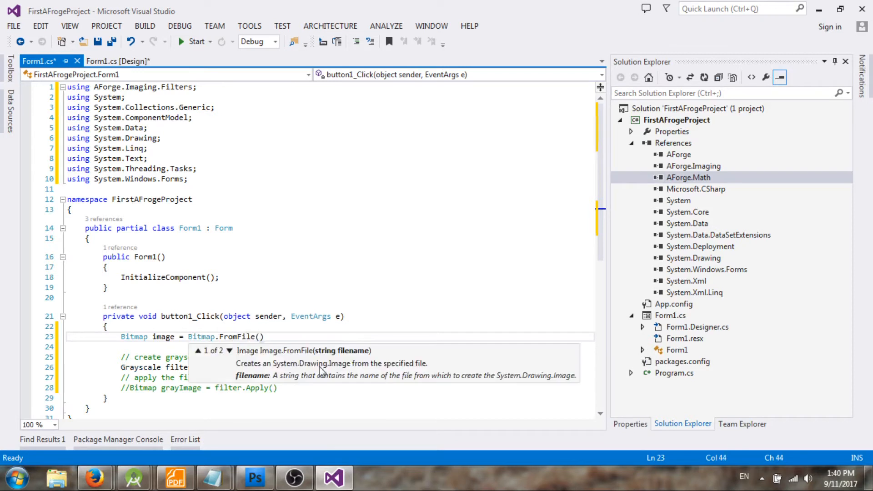
type("\"\"")
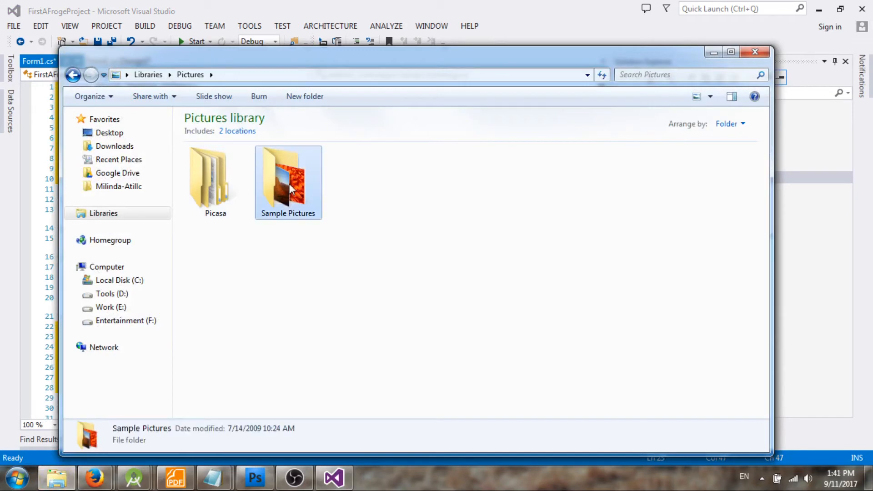
In Sample Pictures, view Chrysanthemum.jpg's Properties and select its Location path for copying
double_click(288, 175)
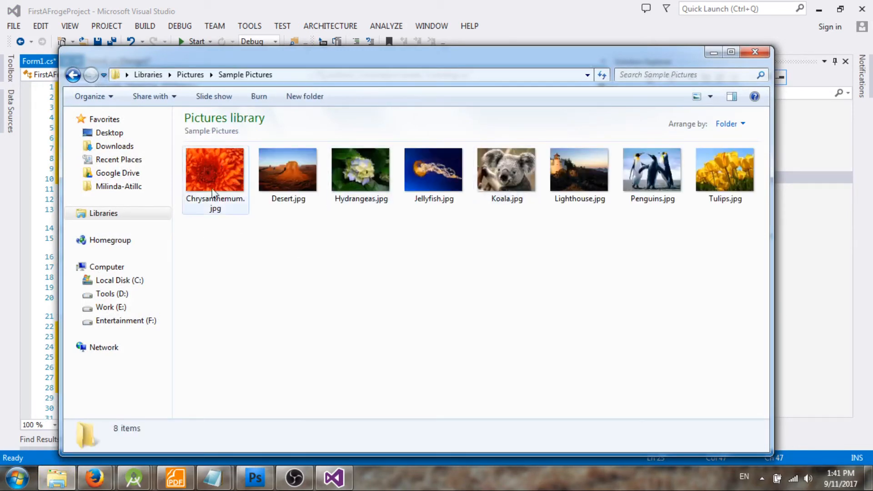
right_click(215, 170)
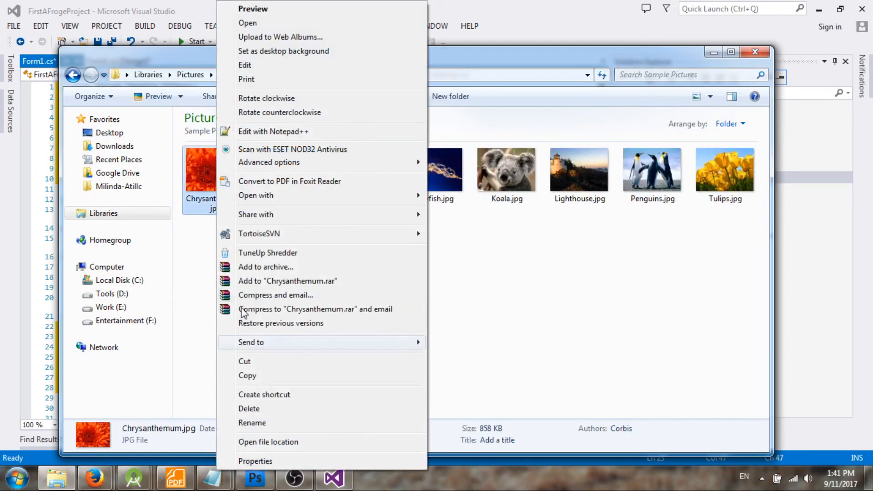
left_click(254, 460)
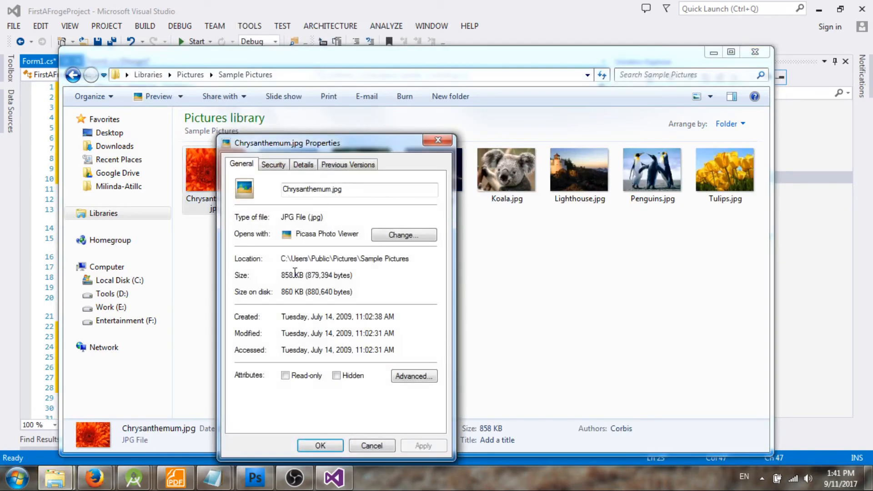
triple_click(344, 258)
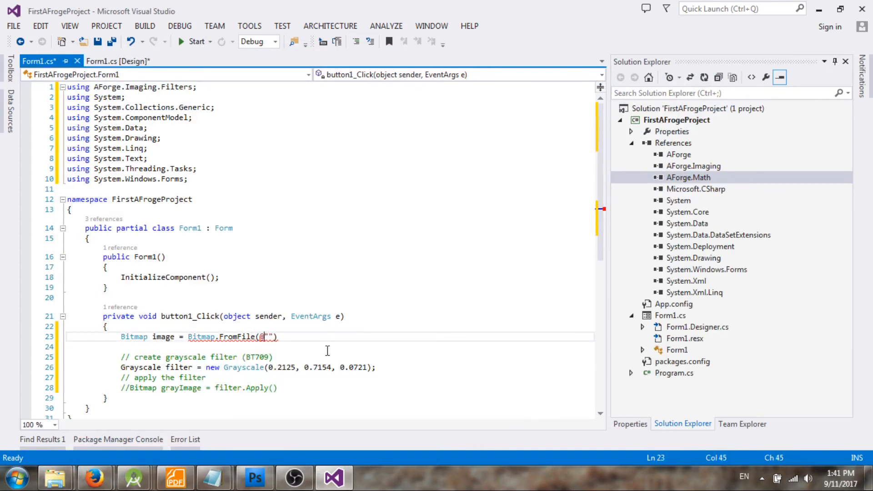
Complete FromFile with the path C:\Users\Public\Pictures\Sample Pictures\Chrysanthemum.jpg
type("C:\\Users\\Public\\Pictures\\Sample Pictures")
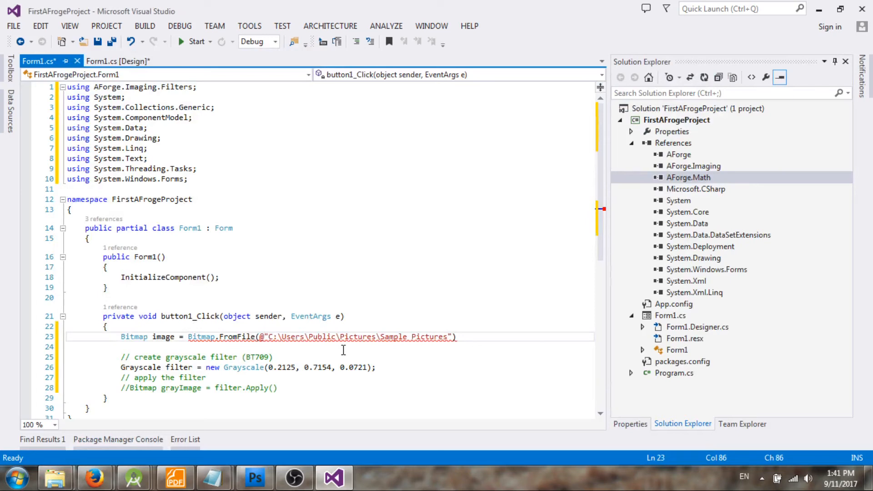
type("\\")
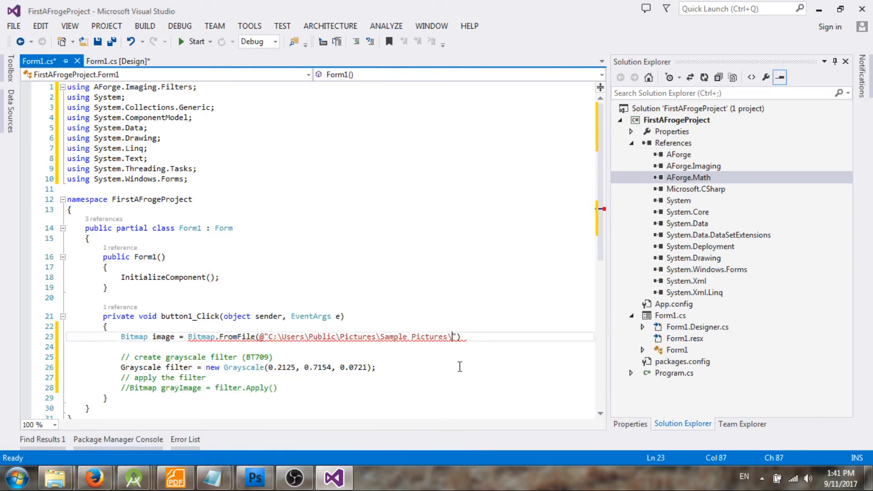
type("Chrysanthemum.jpg")
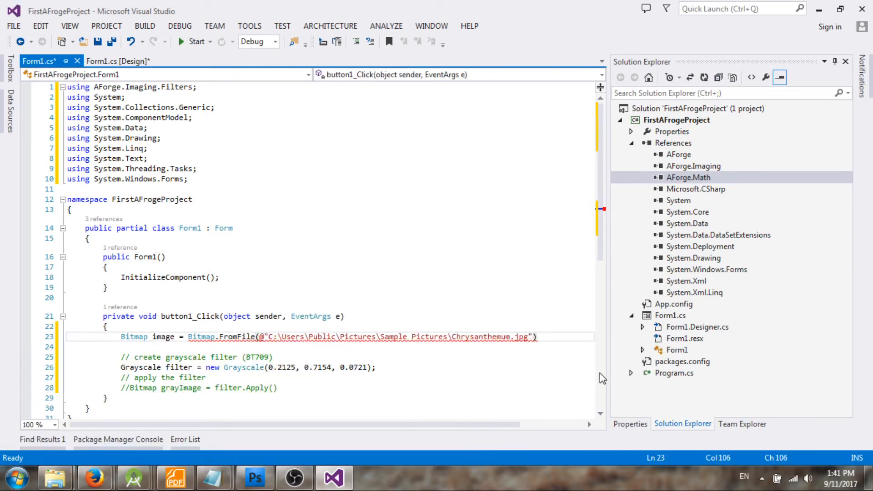
type(";")
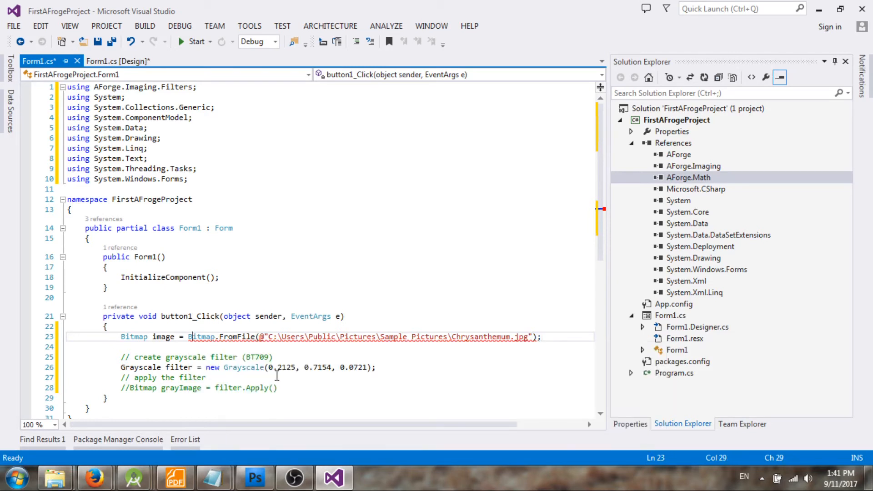
Prefix the FromFile call with a (Bitmap) cast
type("(")
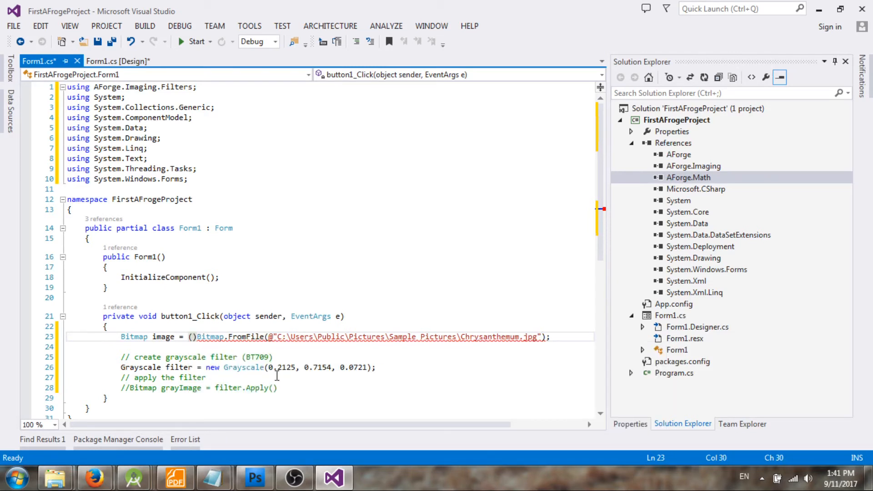
type("Bitmap")
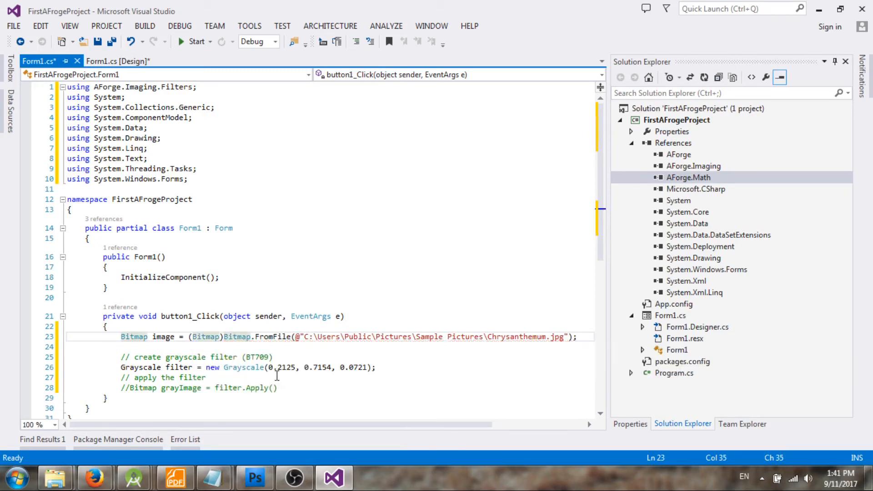
scroll("down", 3)
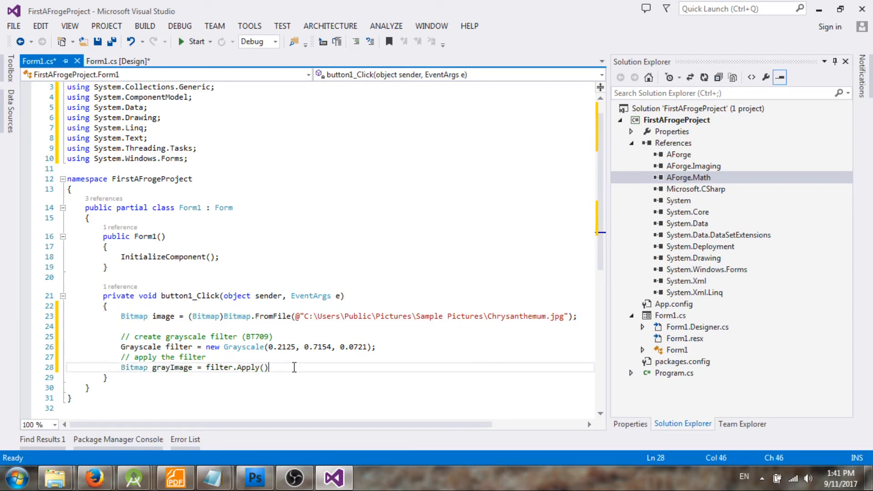
Complete filter.Apply(image) assigning the result to grayImage
type("(")
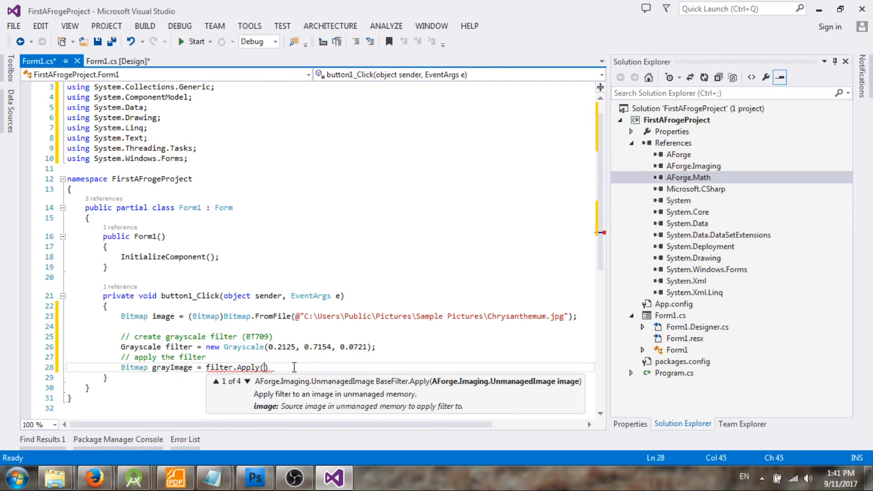
type("image")
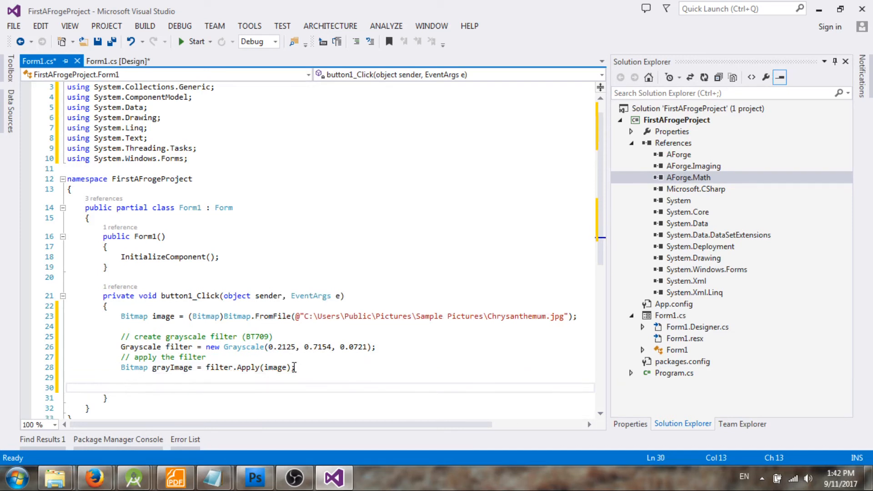
type("grayImage.")
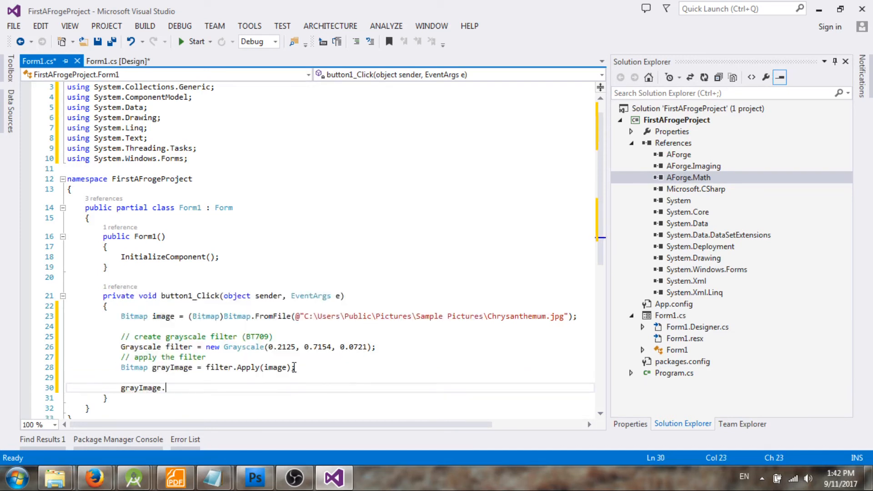
Add grayImage.Save("output.jpg"); and save Form1.cs
type("Save(")
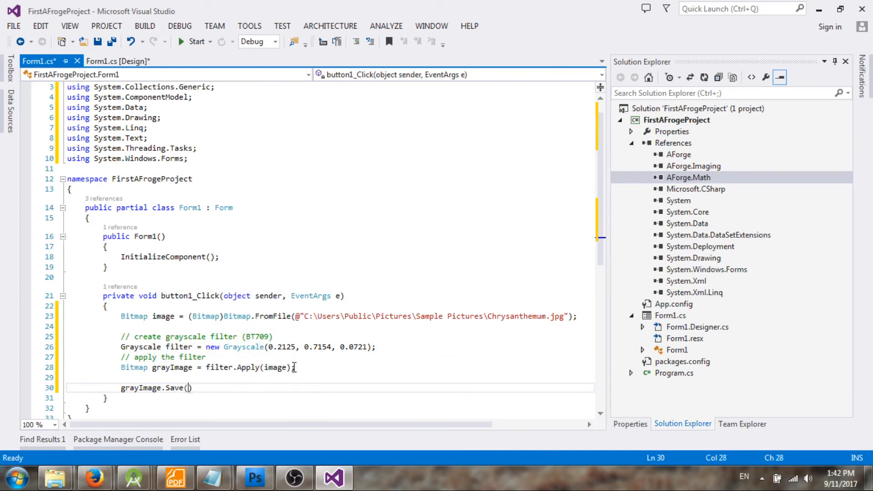
type("\"")
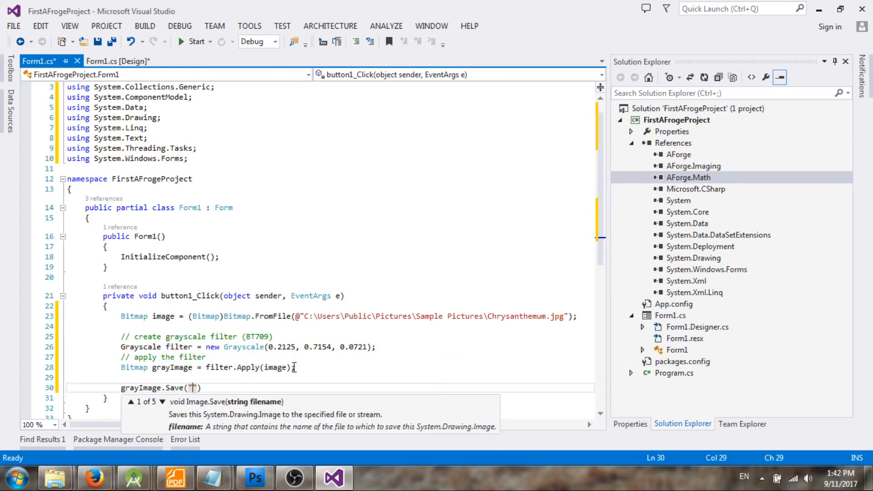
type("output.j")
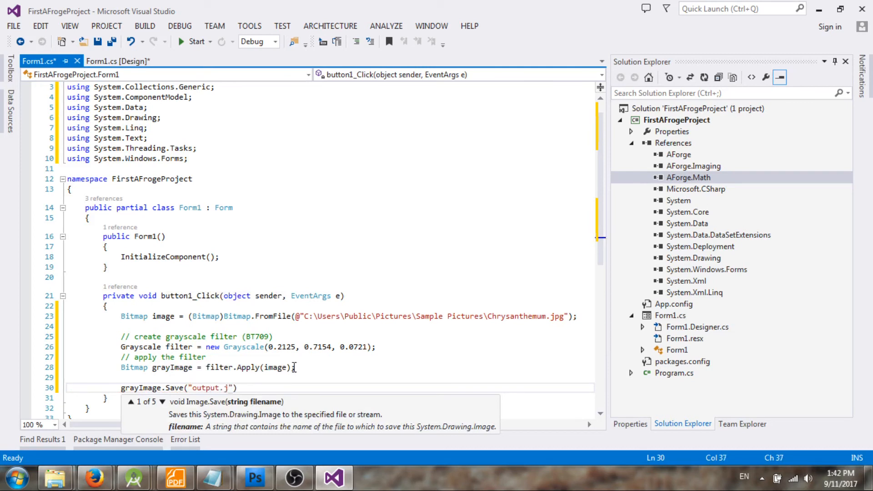
type("pg\");")
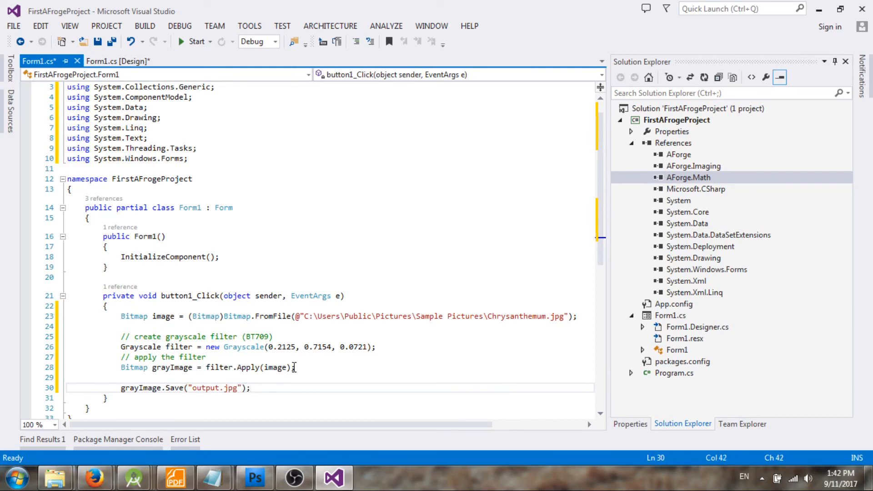
key("ctrl+s")
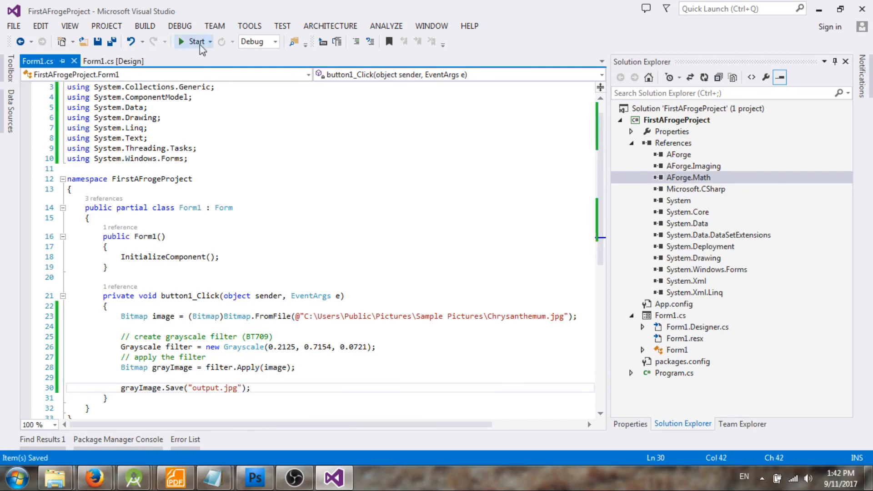
Start debugging to show Form1 with button1, then bring up options to open the project folder
left_click(194, 41)
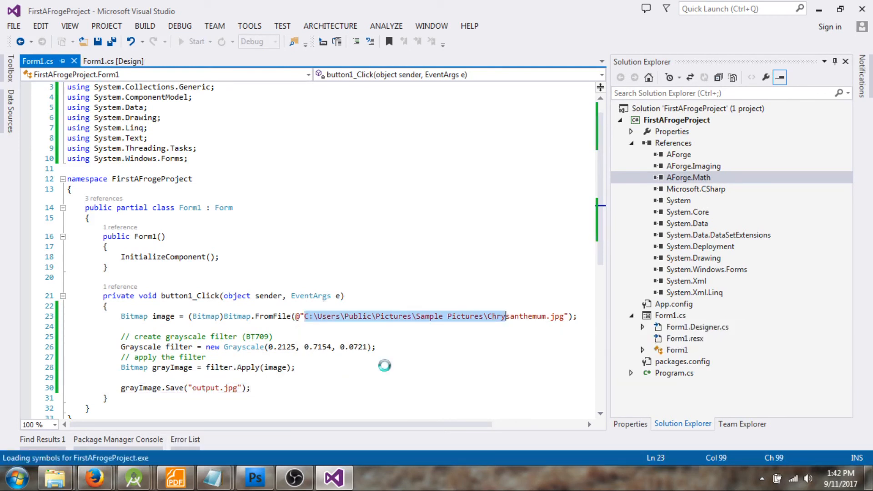
left_click(197, 41)
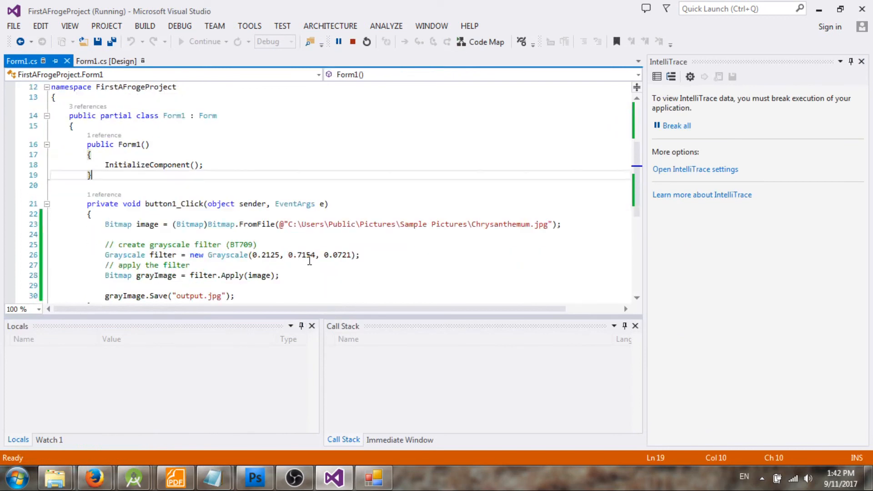
scroll("down", 3)
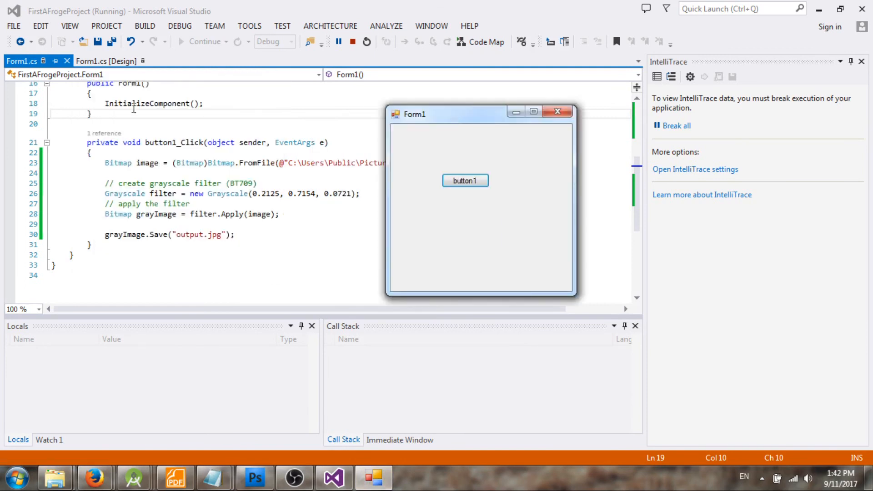
right_click(22, 61)
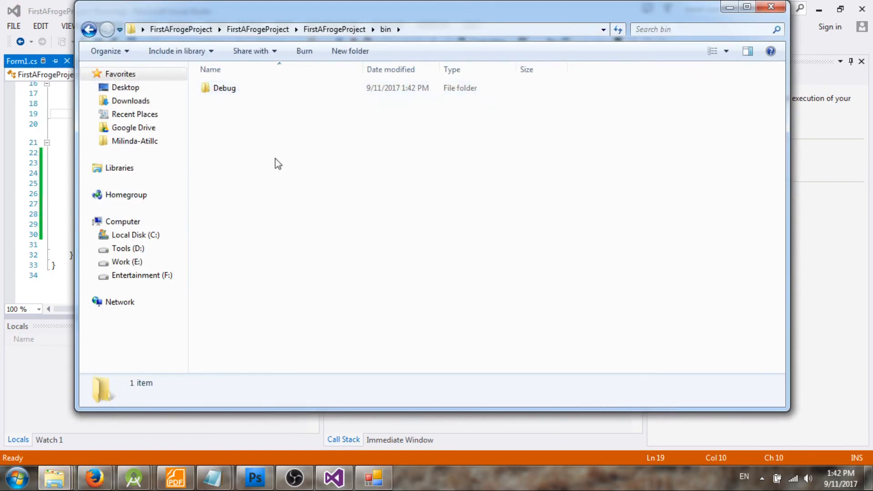
In bin\Debug, view output.jpg as a grayscale chrysanthemum in the photo viewer, then close it
double_click(225, 88)
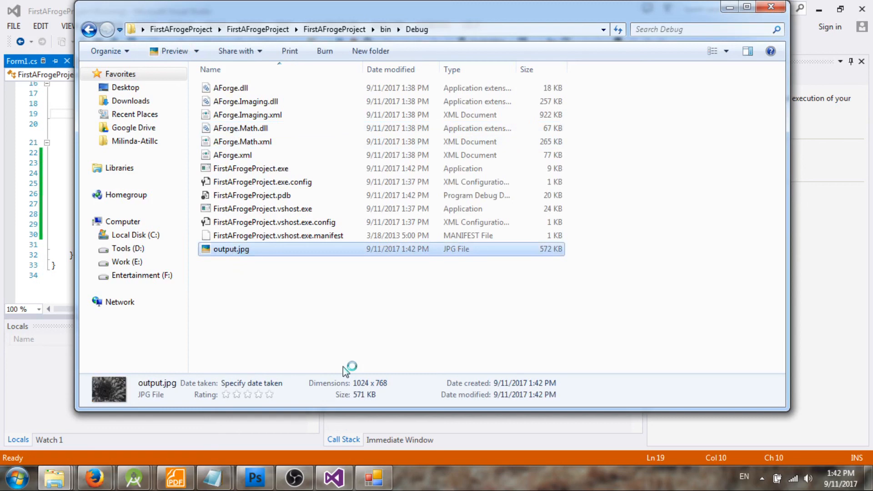
double_click(230, 249)
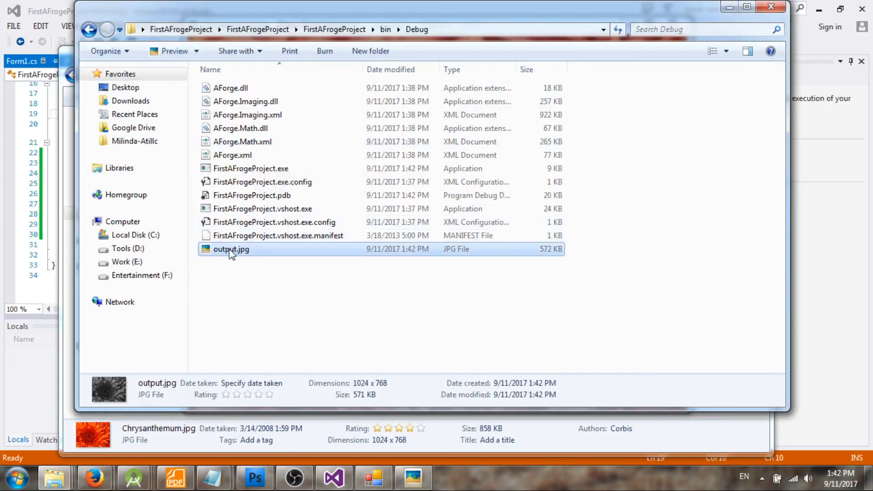
double_click(230, 249)
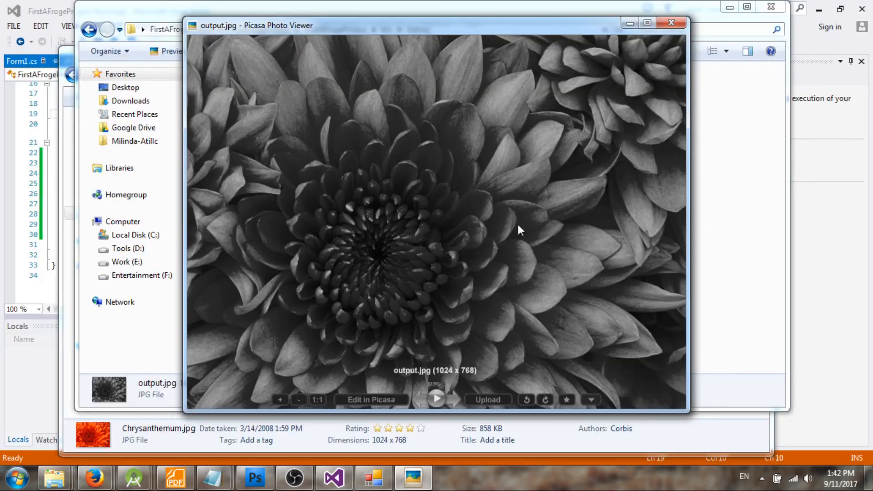
left_click(671, 22)
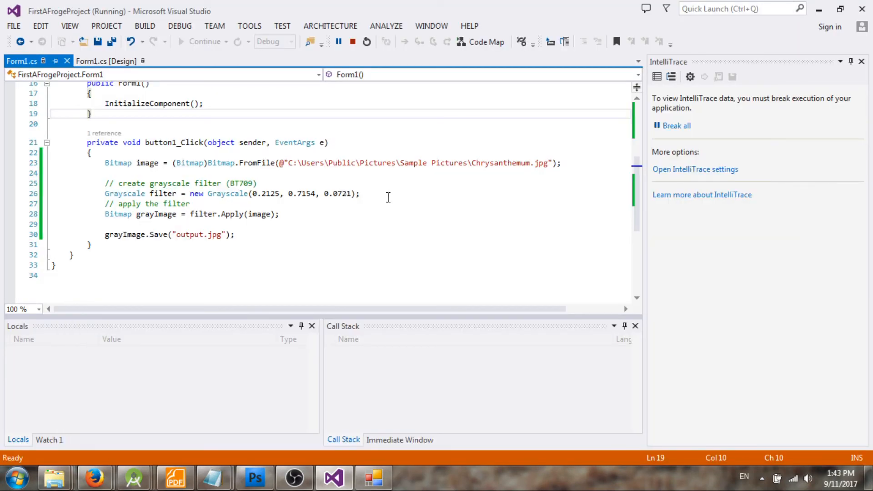